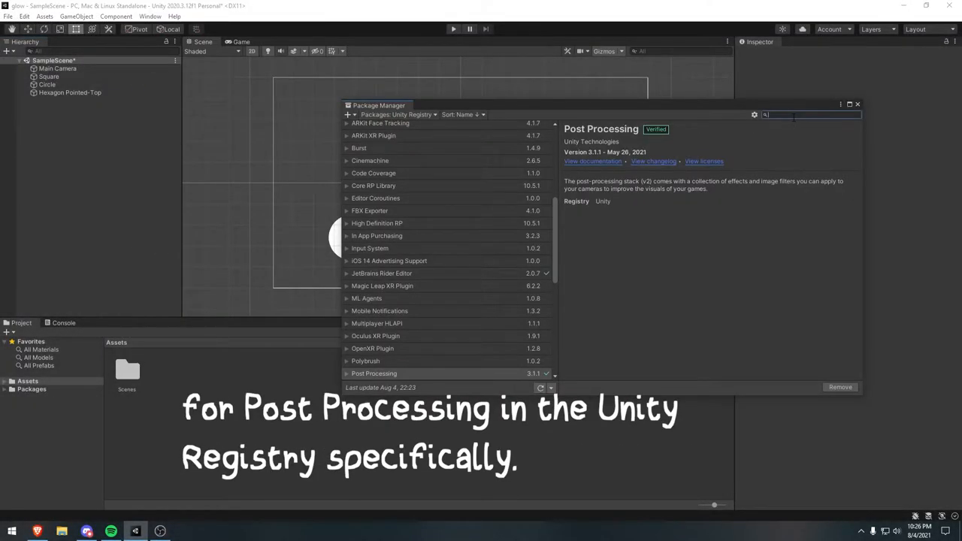
Step: Create User Layer 'post' and add a Post-process Layer on Main Camera using that layer
{"action": "type", "text": "post"}
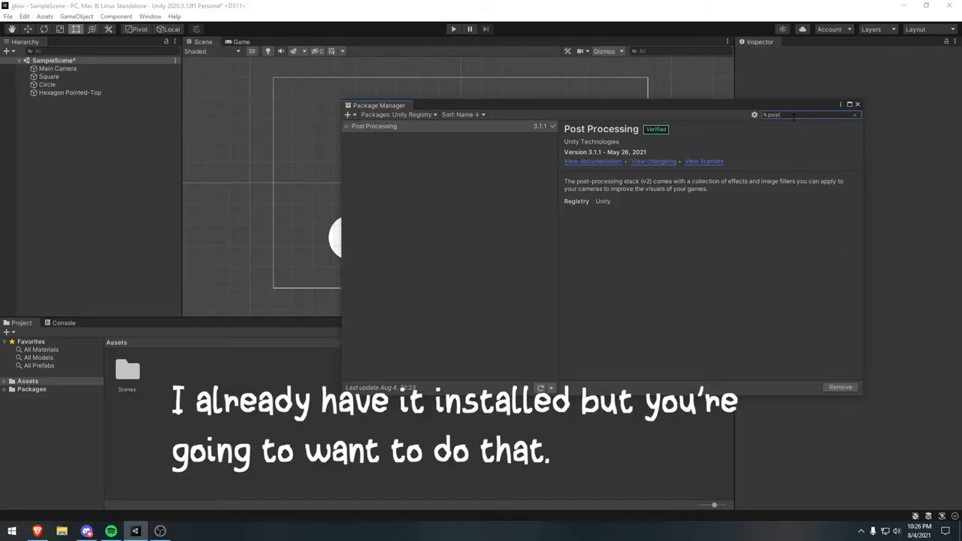
{"action": "mouse_move", "coordinate": [869, 146]}
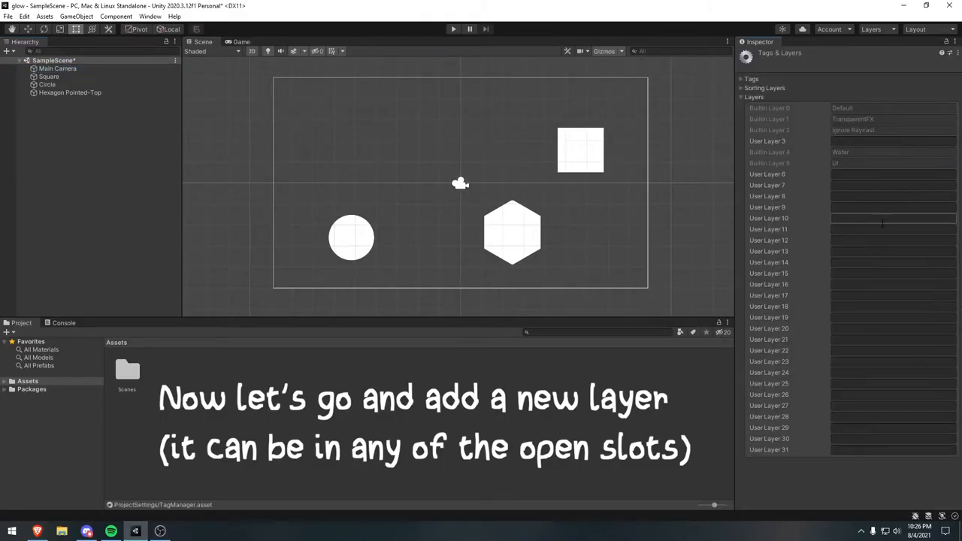
{"action": "type", "text": "post"}
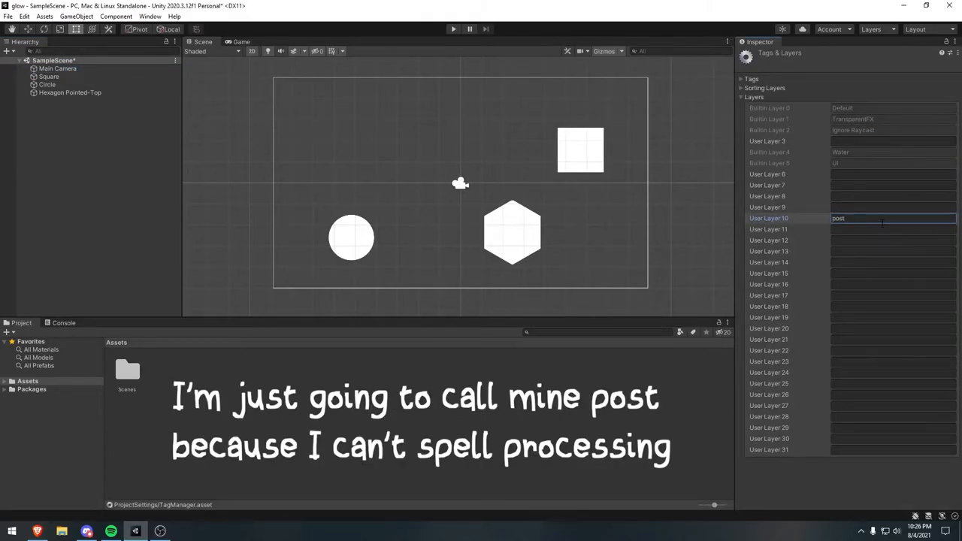
{"action": "left_click", "coordinate": [57, 69]}
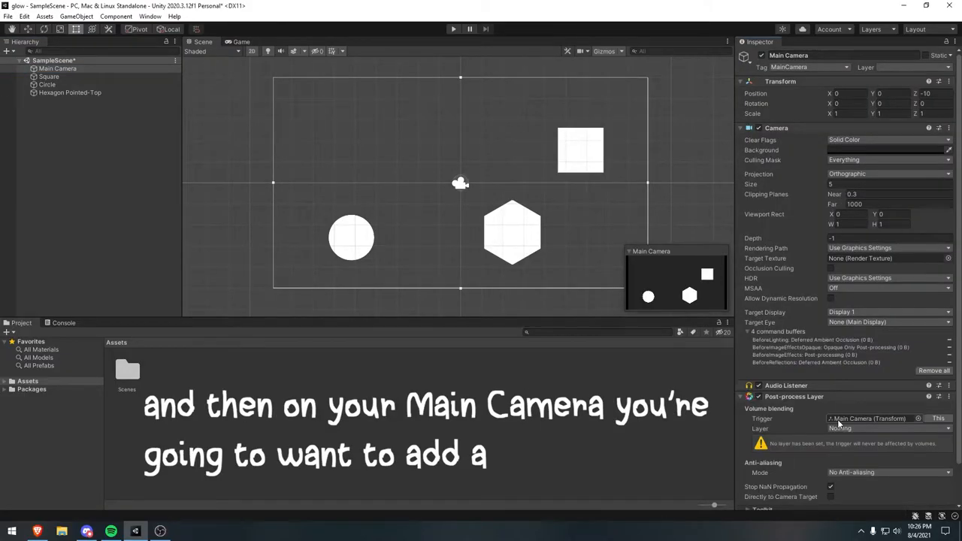
{"action": "left_click", "coordinate": [887, 385]}
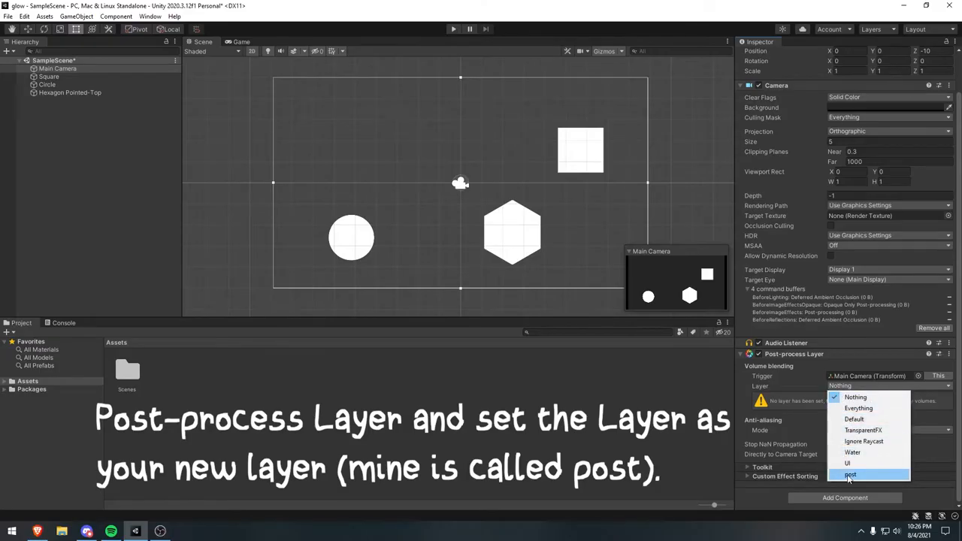
Step: Create an empty 'Editor' object on the post layer with a Post-process Volume component
{"action": "right_click", "coordinate": [91, 151]}
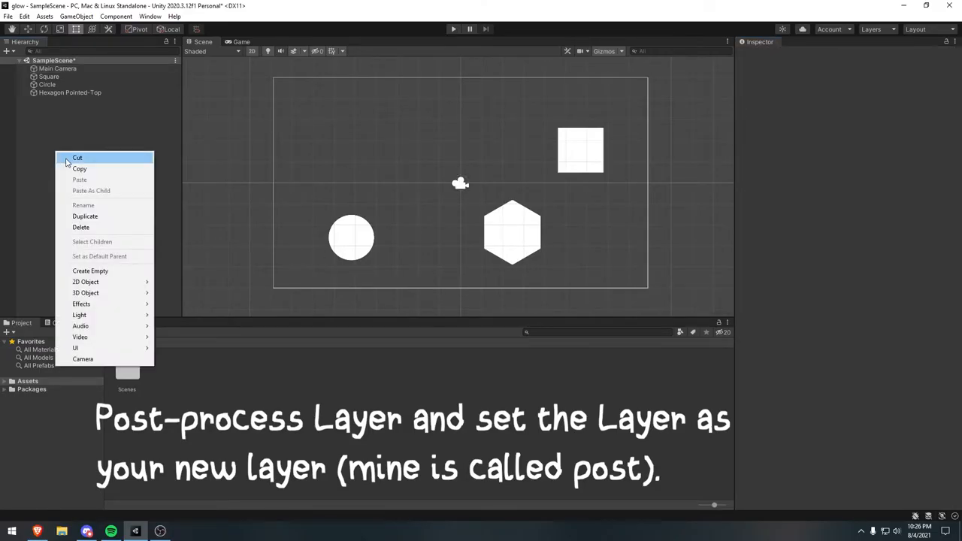
{"action": "left_click", "coordinate": [90, 271]}
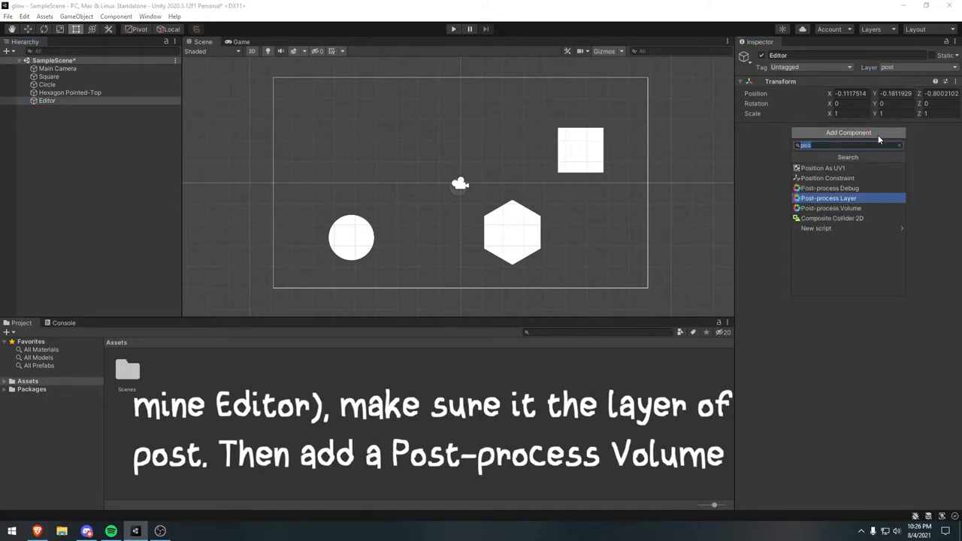
{"action": "left_click", "coordinate": [830, 207]}
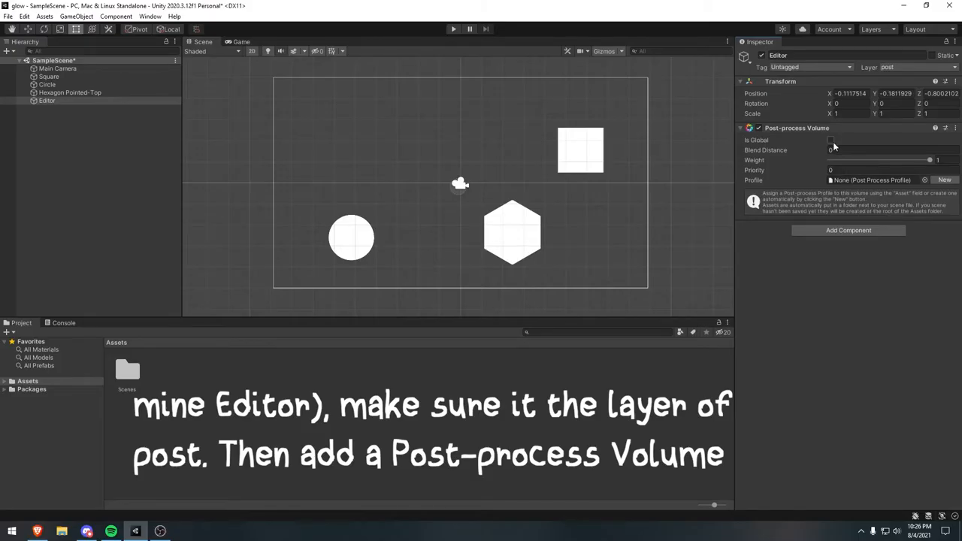
Step: Make the volume Is Global, give it a new profile, and add the Bloom effect
{"action": "left_click", "coordinate": [830, 140]}
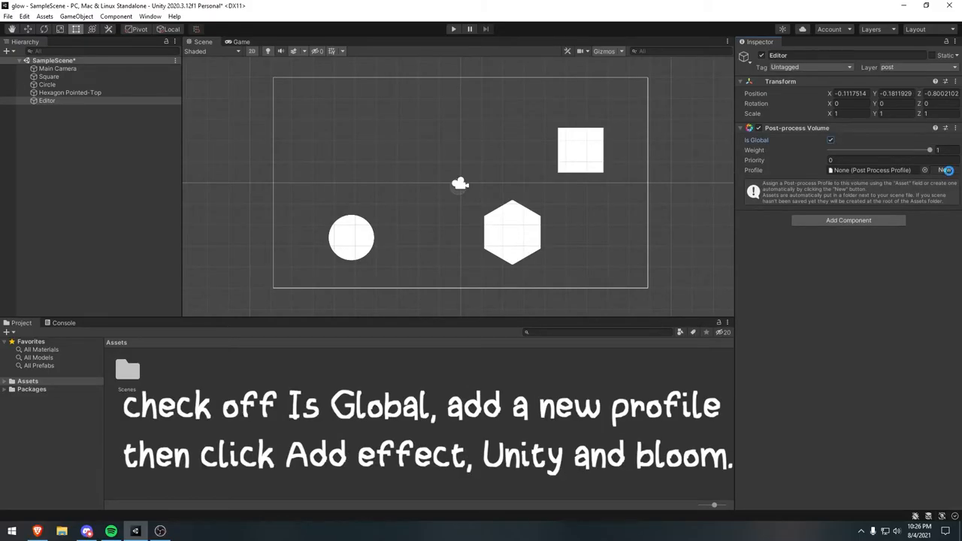
{"action": "left_click", "coordinate": [944, 169]}
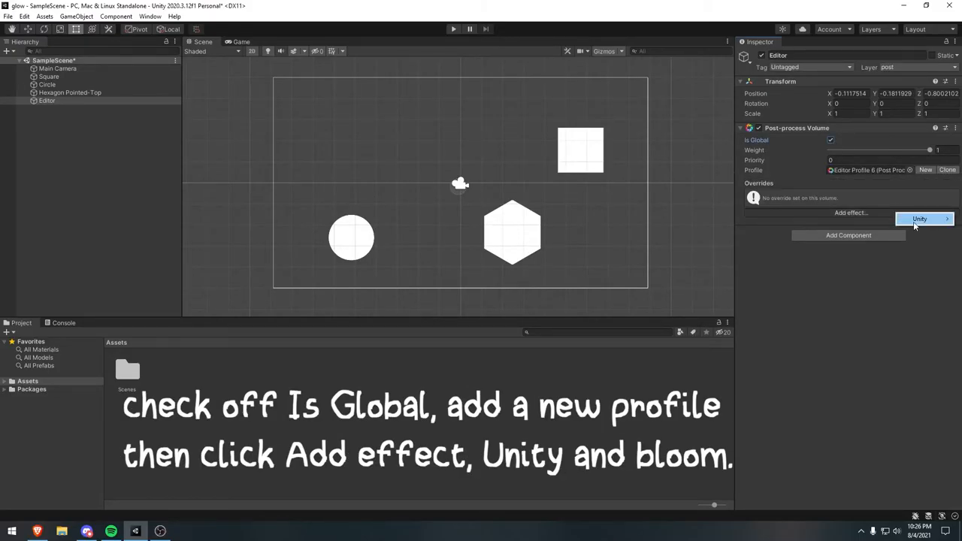
{"action": "left_click", "coordinate": [920, 220]}
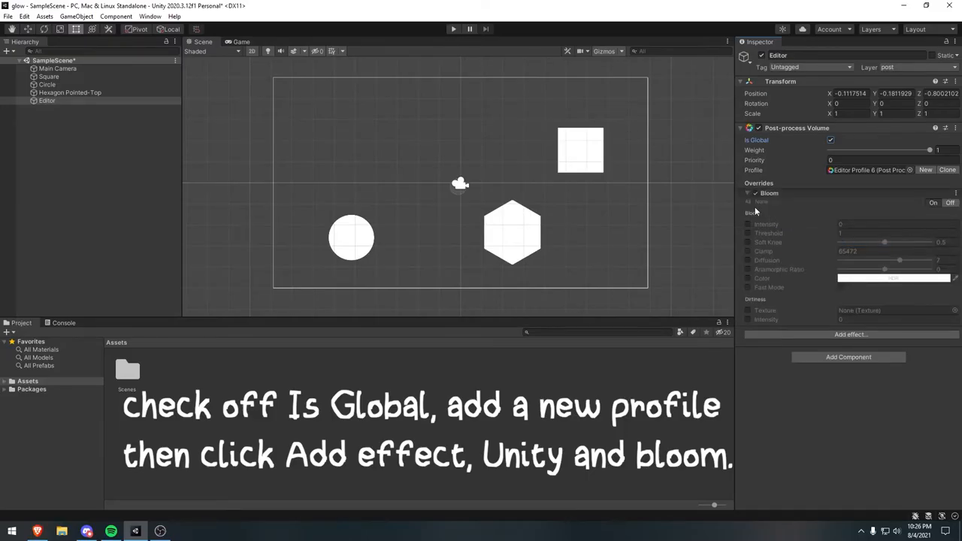